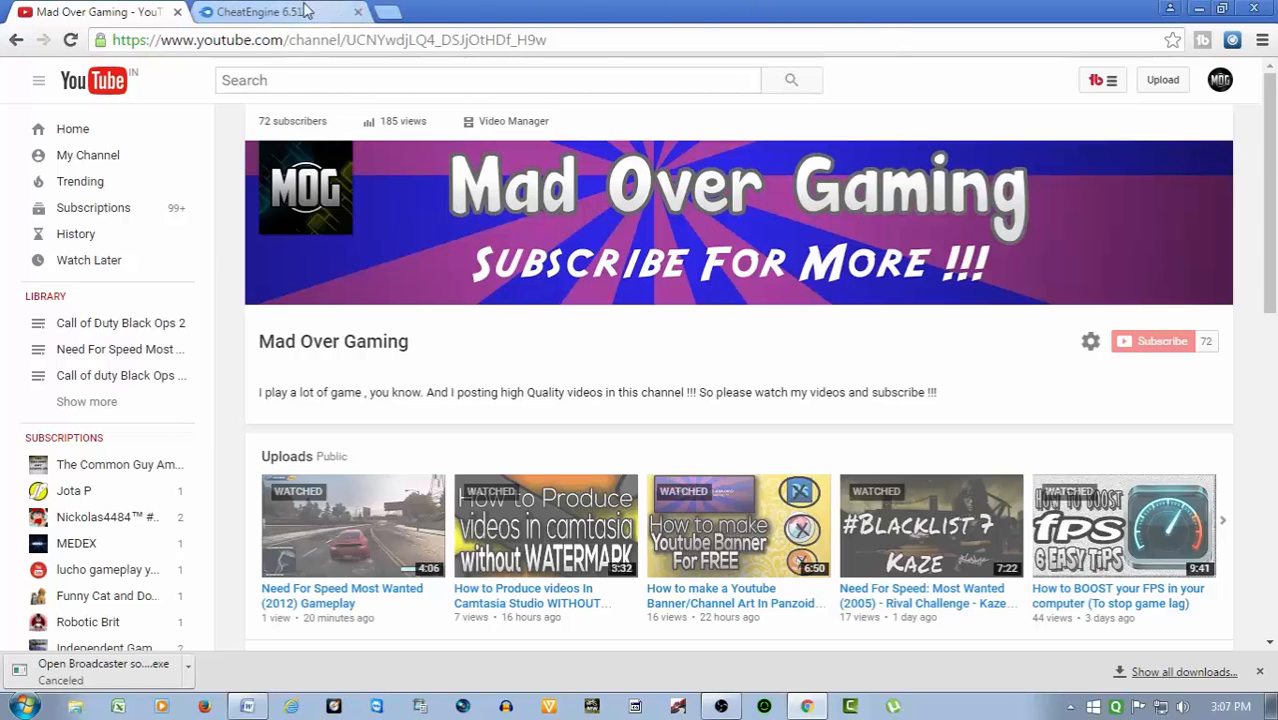
- Start the CheatEngine 6.51 download (10.44 MB) from the MediaFire tab
left_click(250, 12)
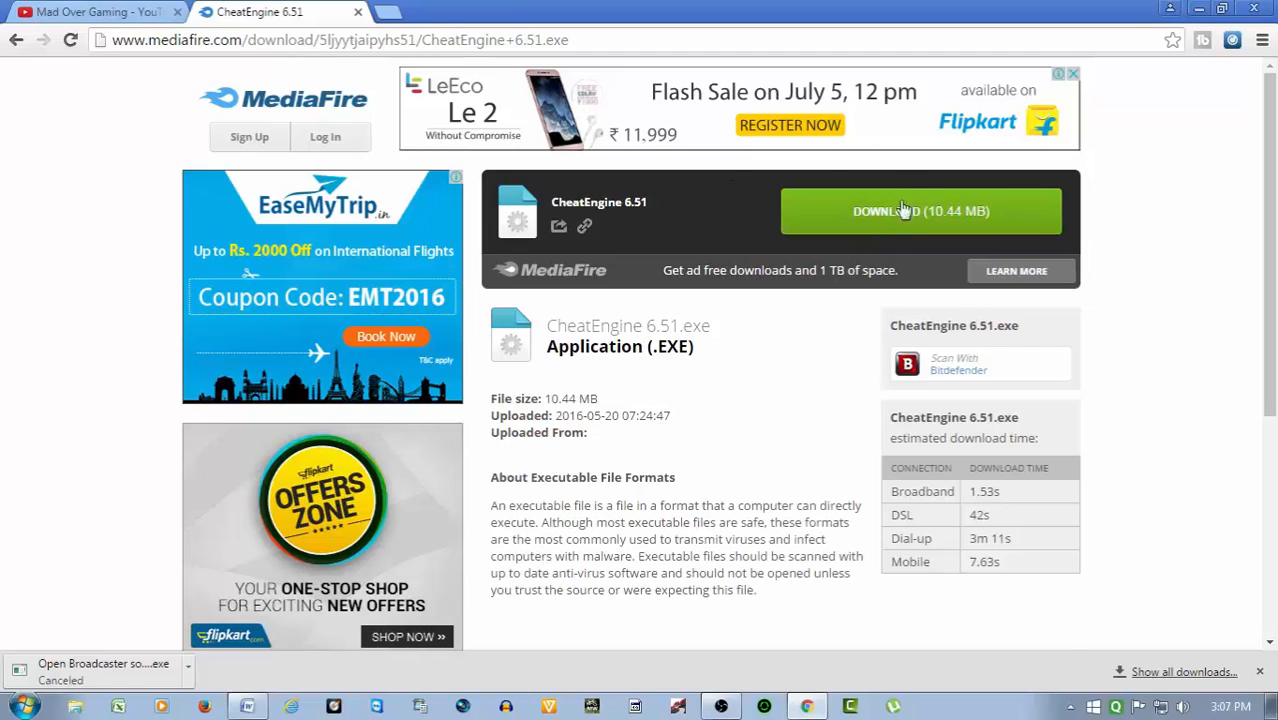
left_click(920, 212)
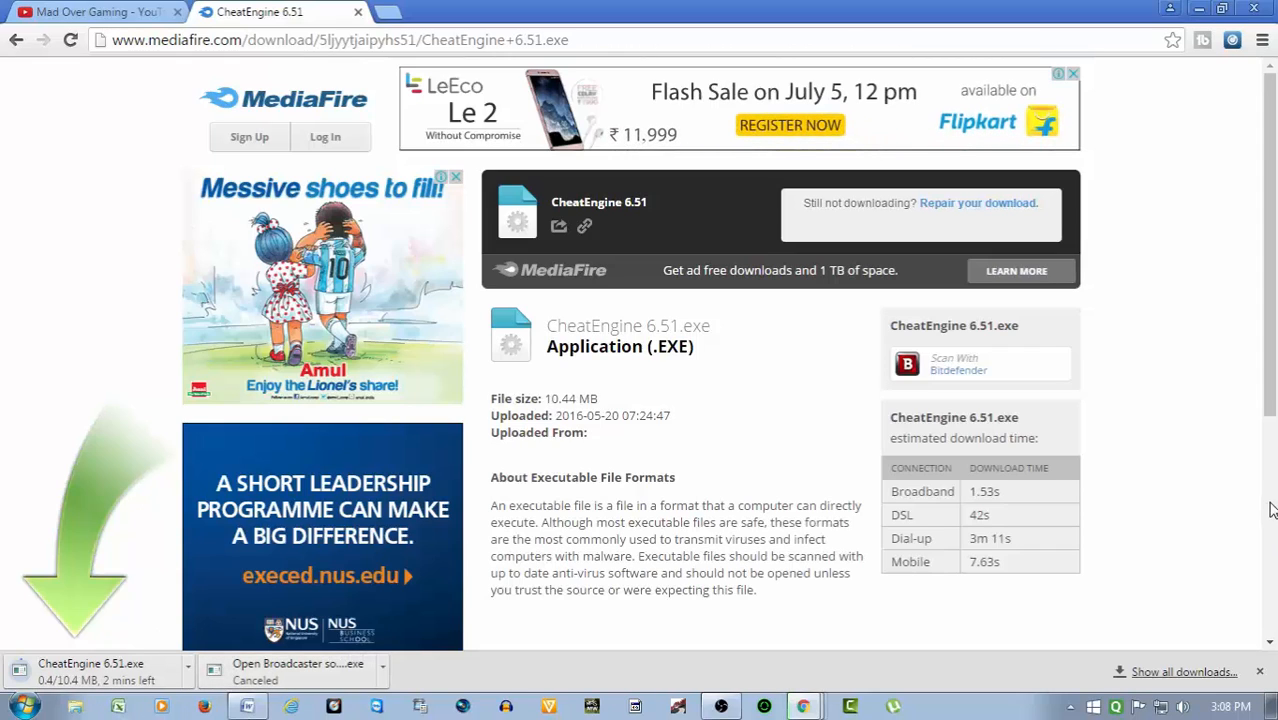
mouse_move(730, 430)
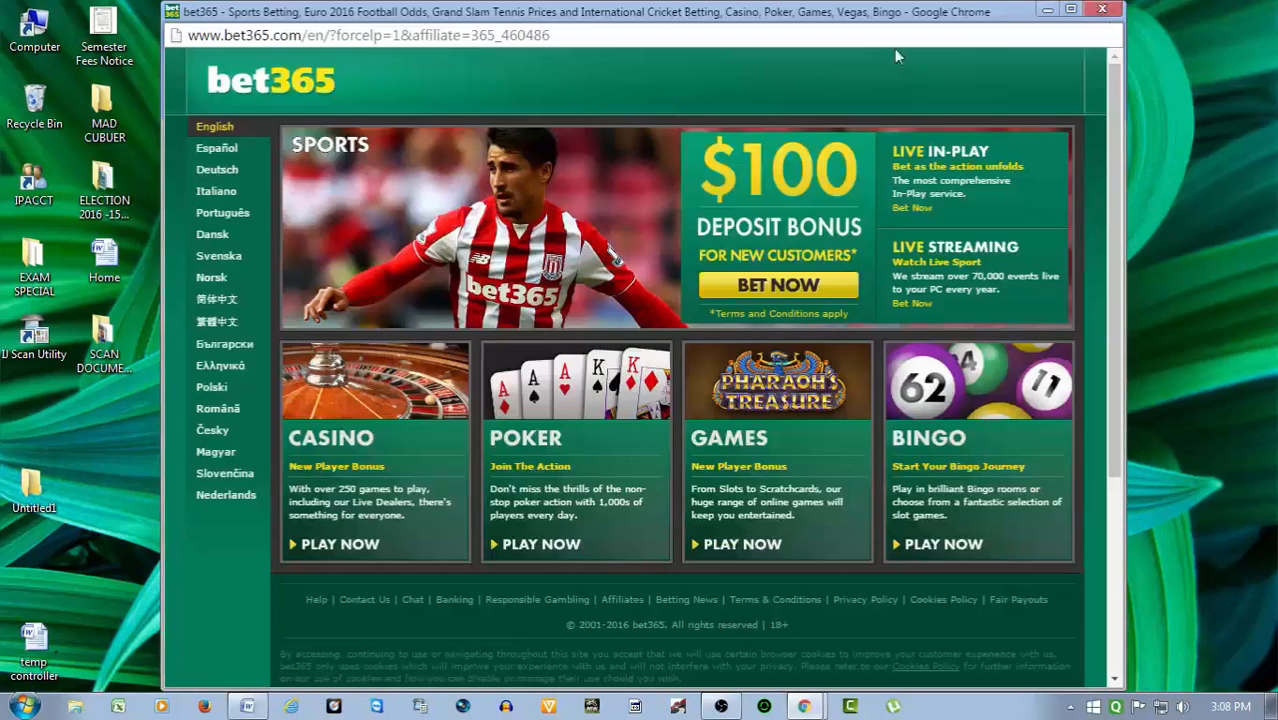
- Close the ad pop-up and launch CheatEngine 6.51 from D:\Roni all\Others\Softwares
left_click(1104, 12)
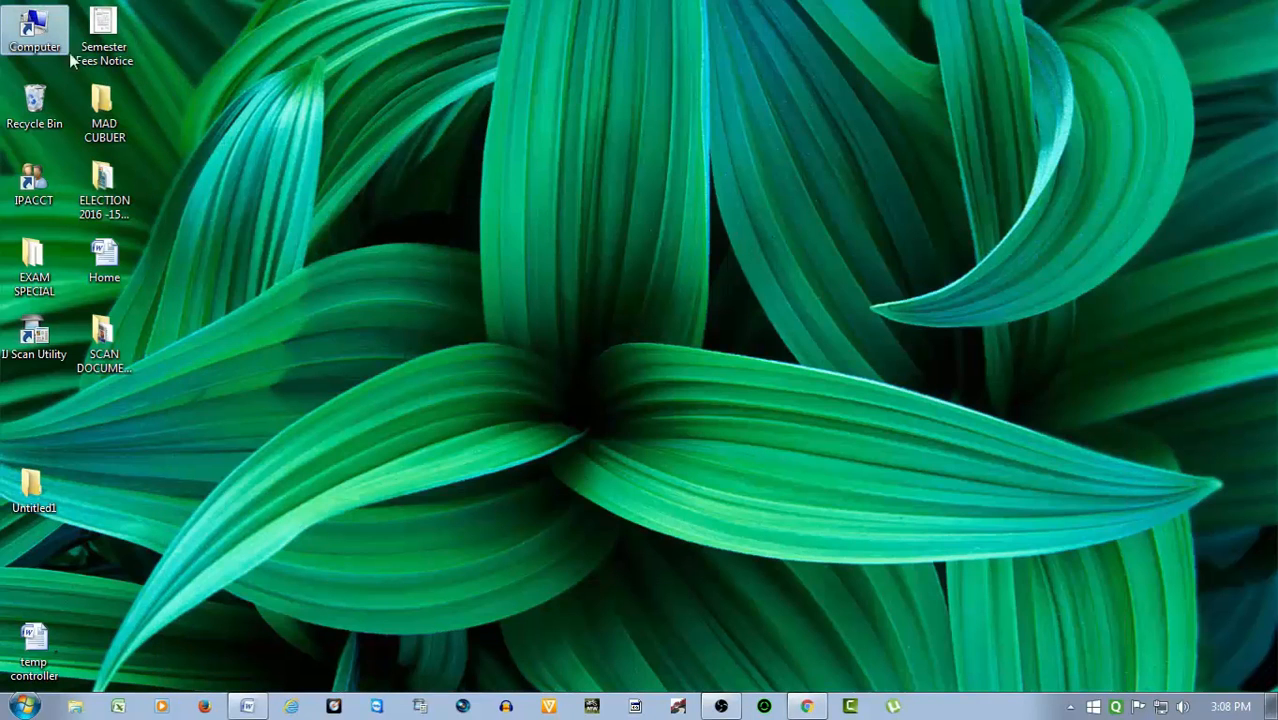
double_click(36, 24)
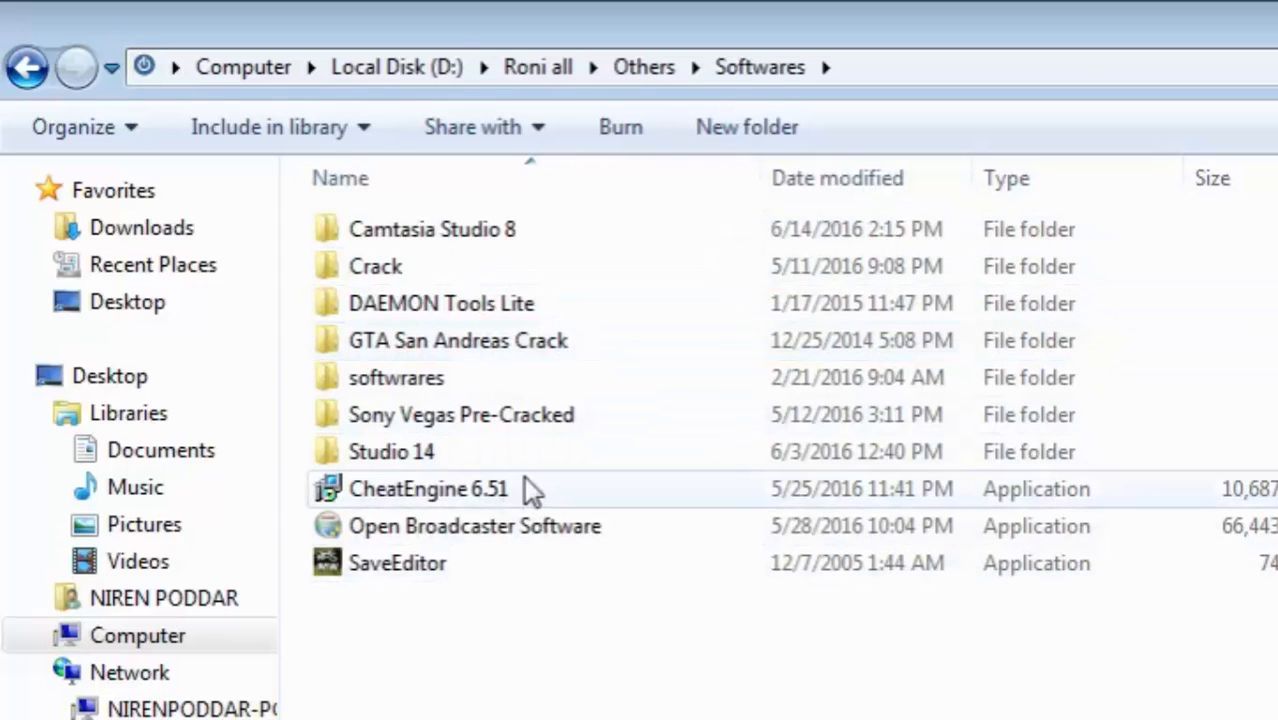
left_click(448, 488)
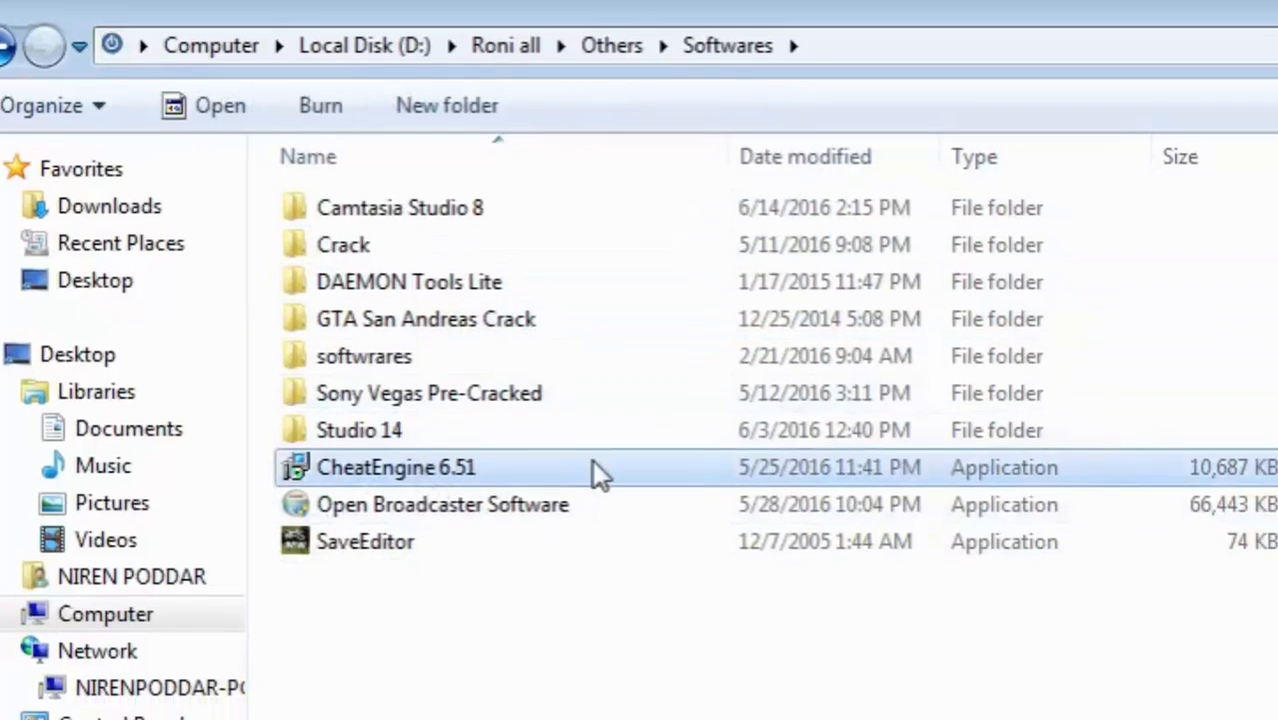
double_click(390, 468)
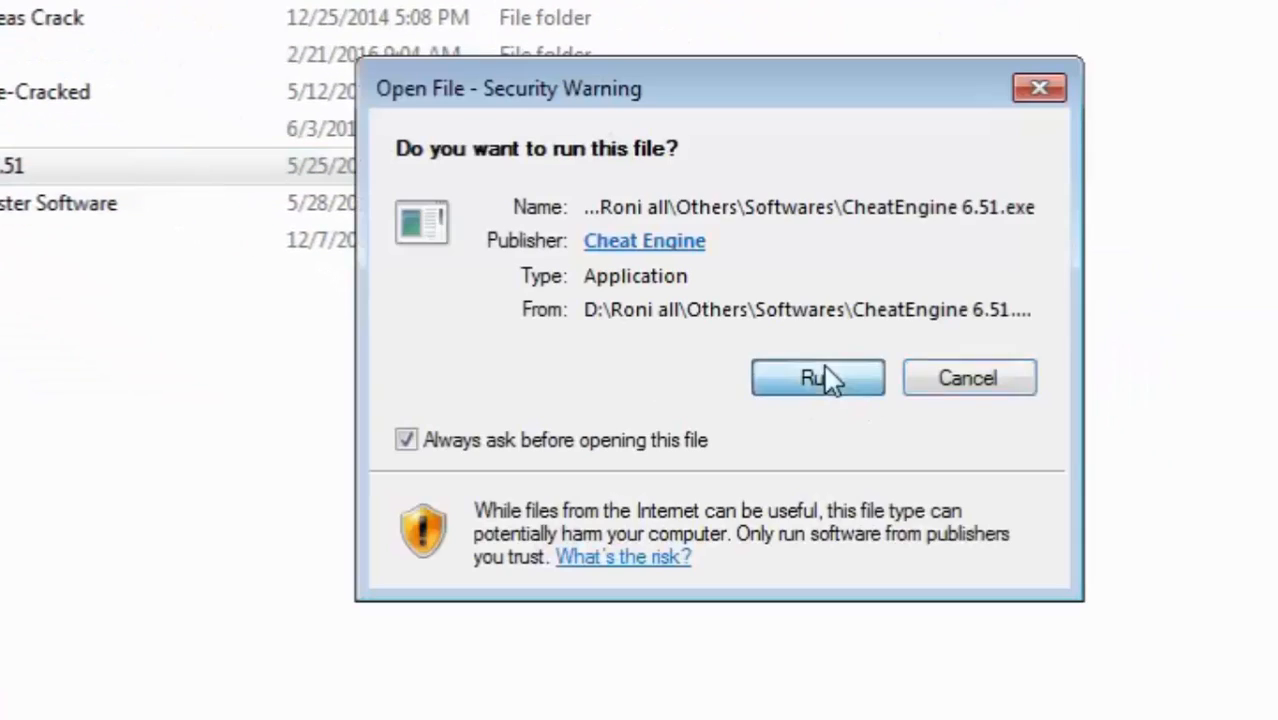
- Run the file despite the warning and accept the setup welcome and default install folder
left_click(816, 376)
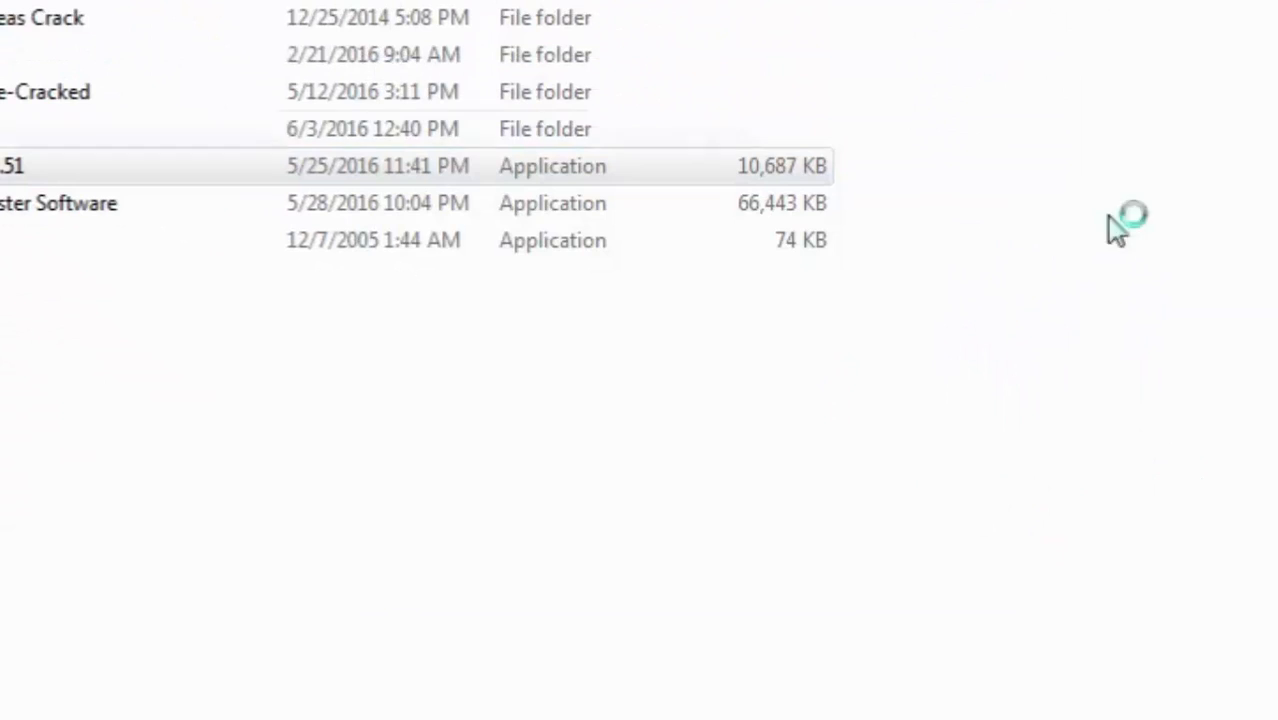
mouse_move(1204, 486)
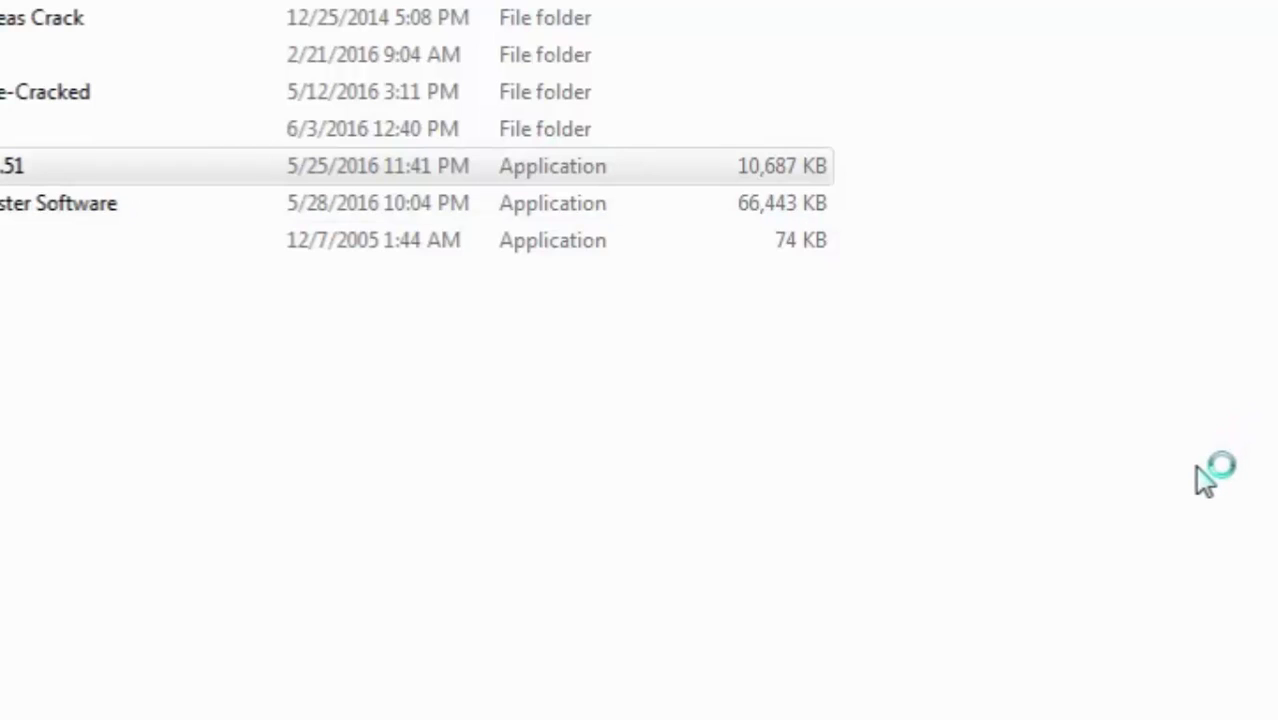
double_click(50, 164)
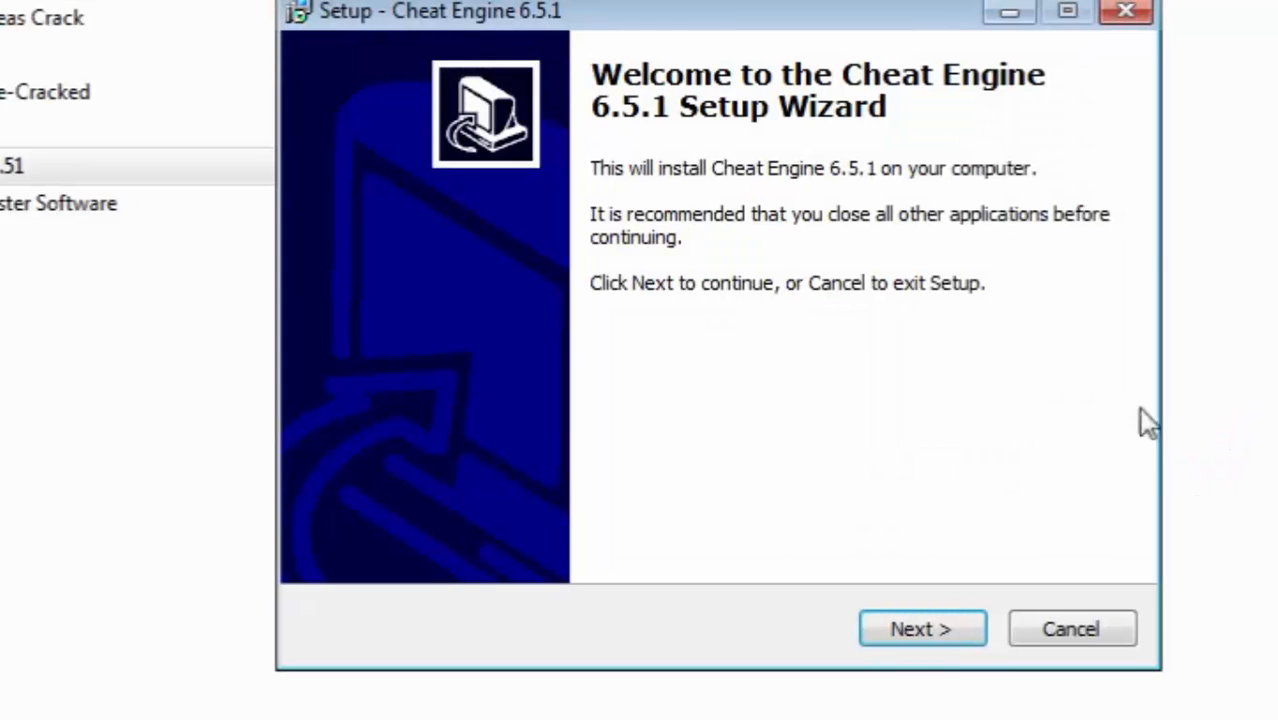
mouse_move(804, 22)
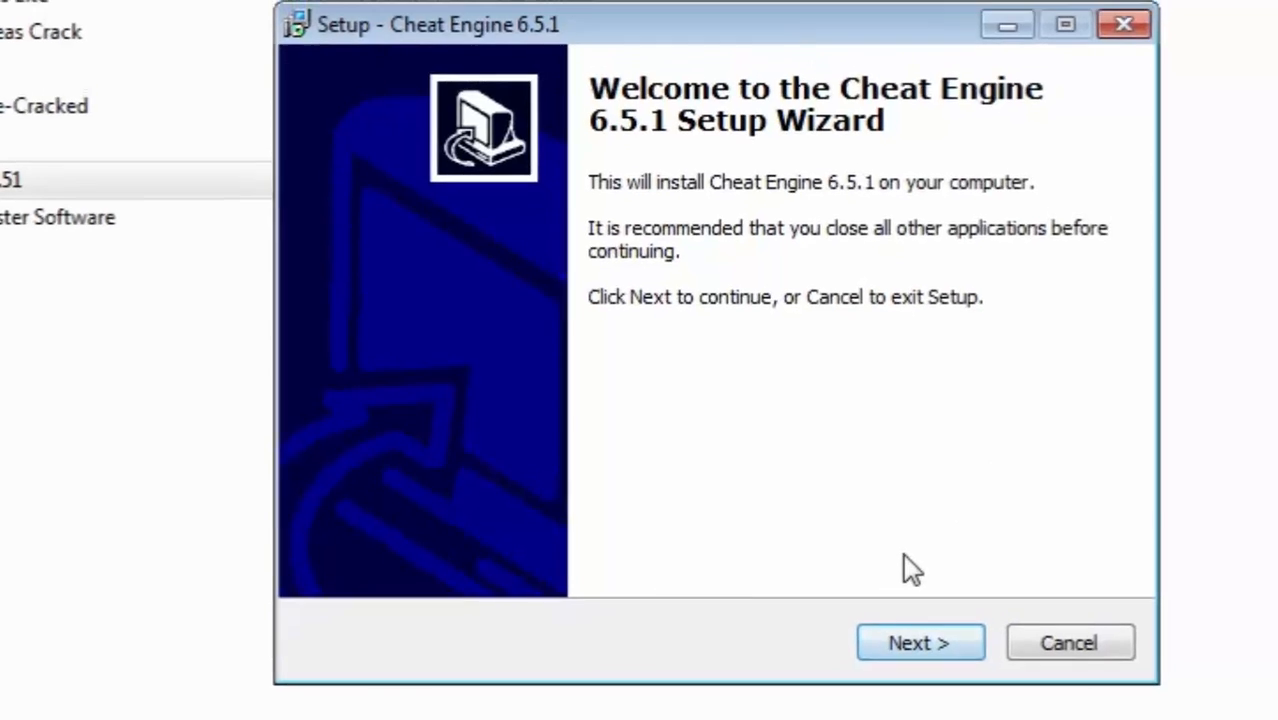
left_click(918, 642)
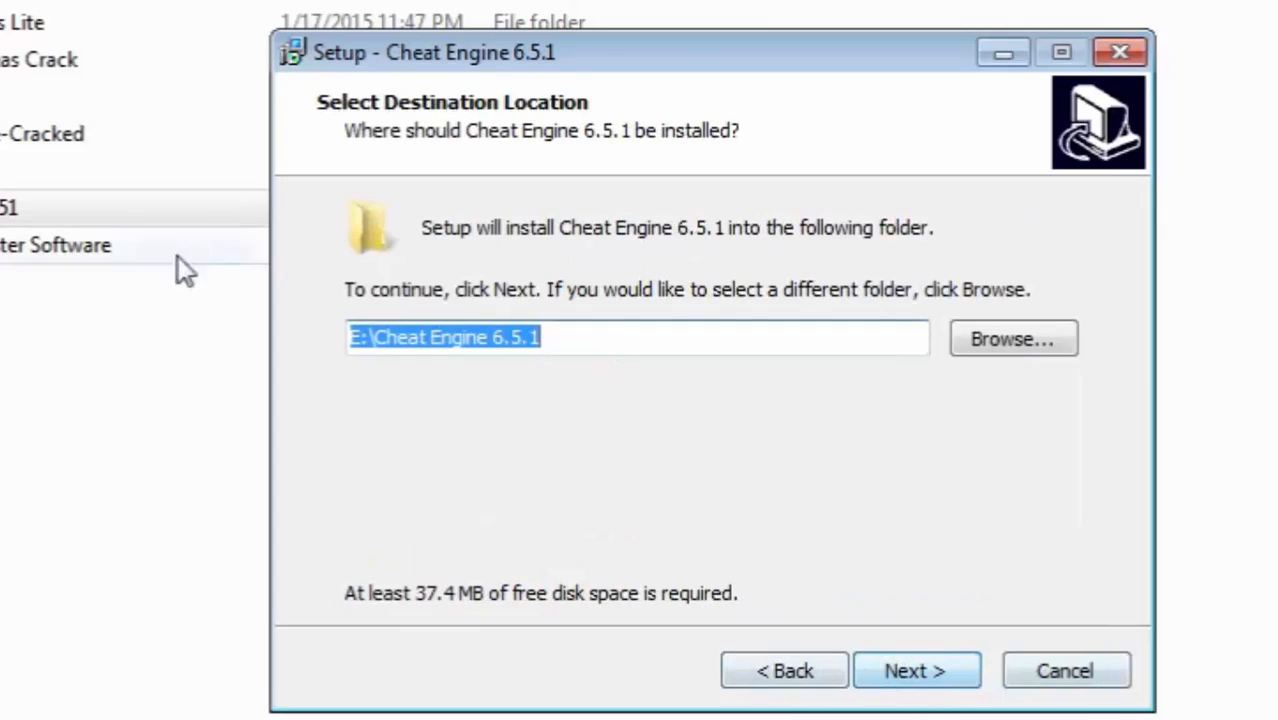
left_click(920, 672)
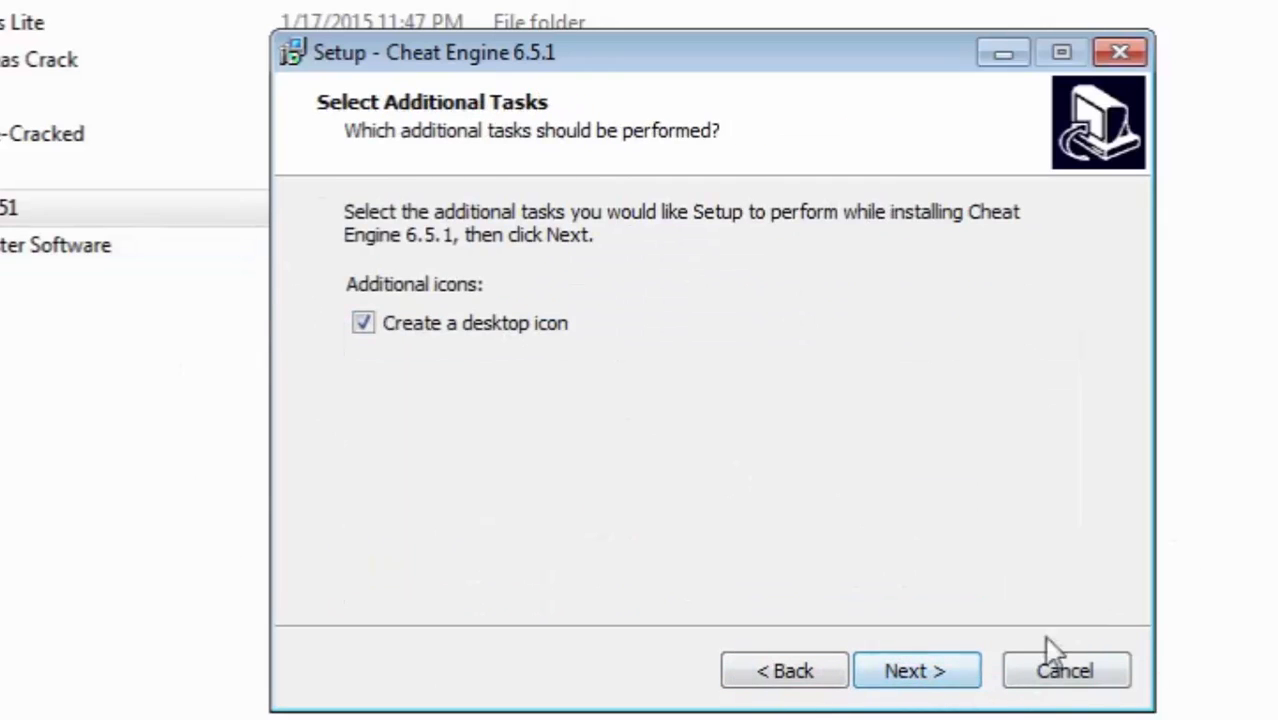
mouse_move(1068, 658)
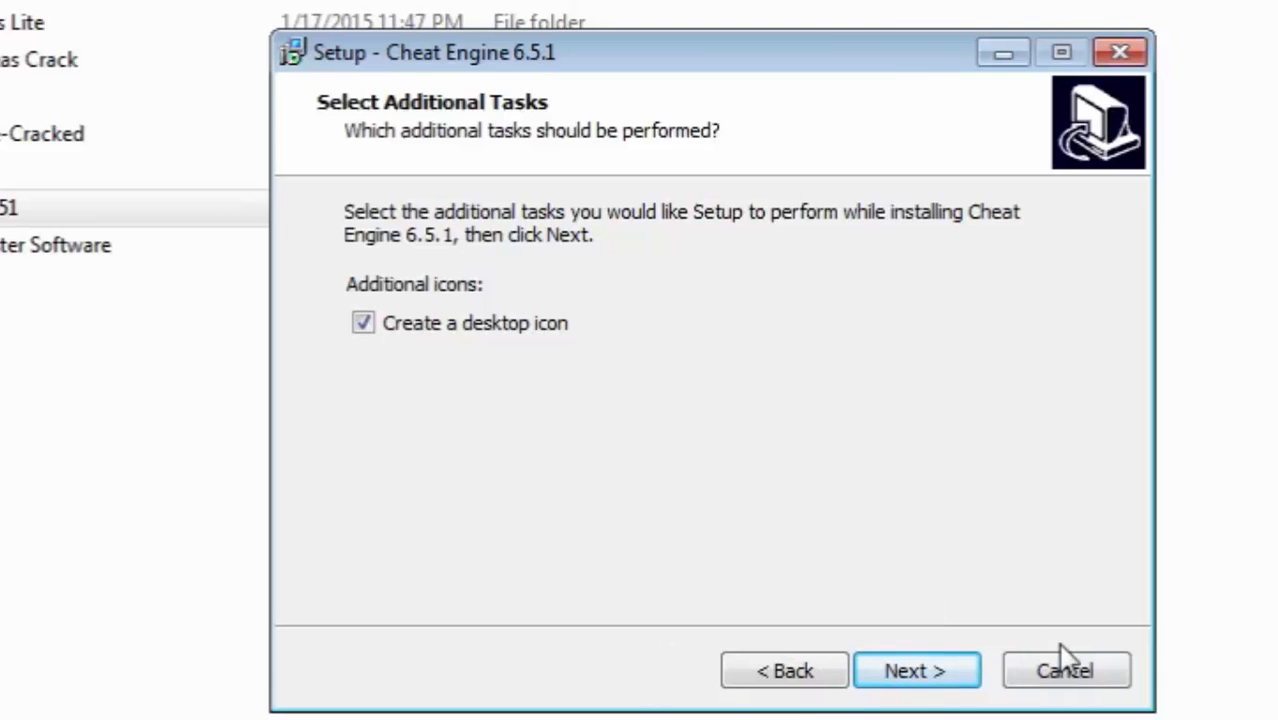